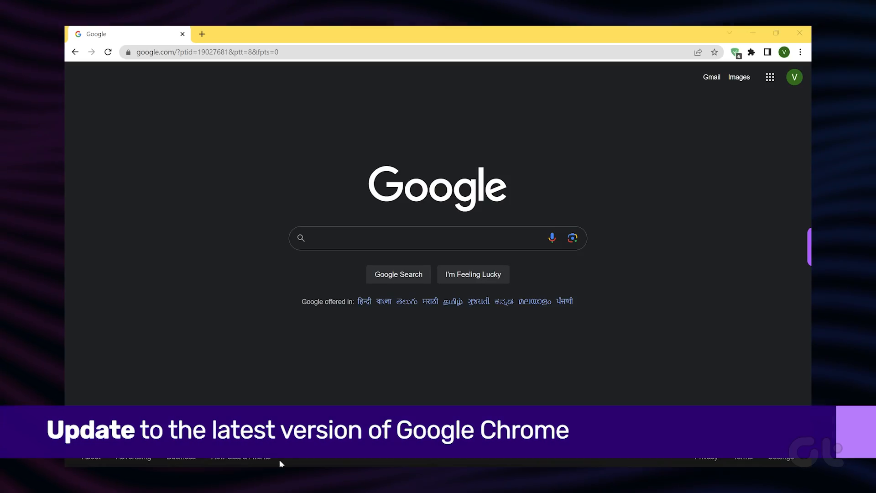
Reach About Chrome via Settings so the browser starts updating from version 114.0.5735.110.
left_click(777, 33)
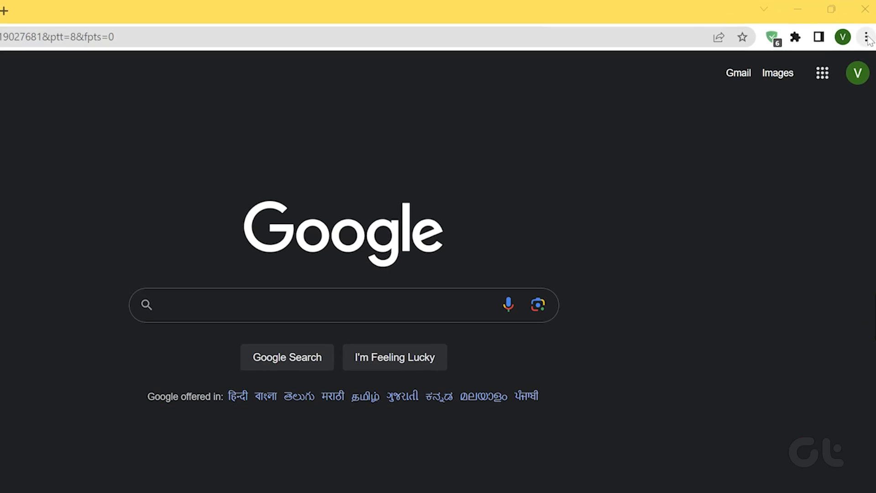
left_click(867, 37)
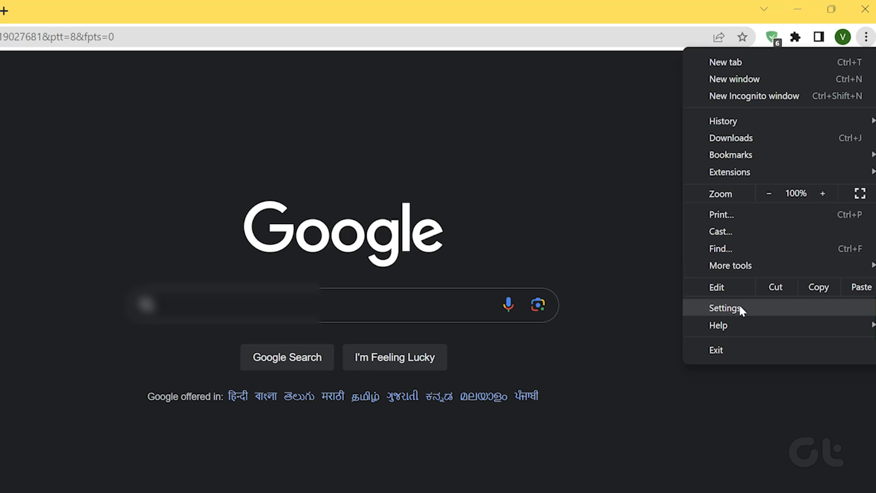
left_click(727, 308)
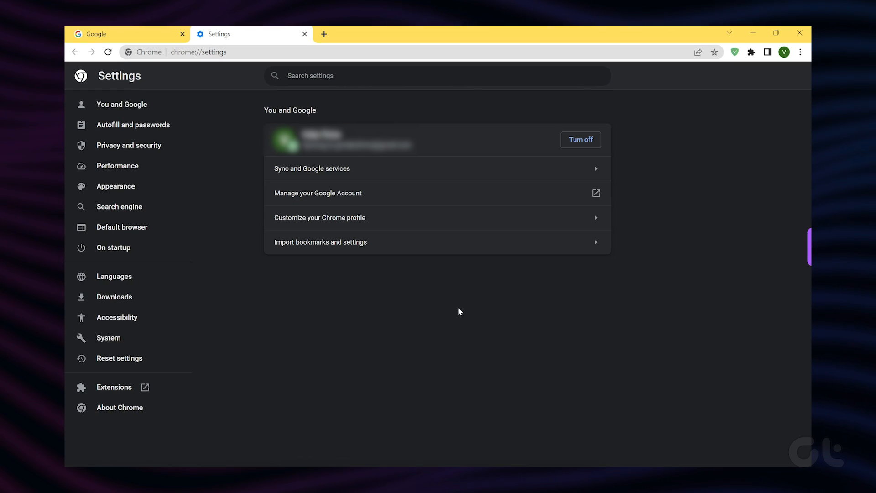
left_click(119, 406)
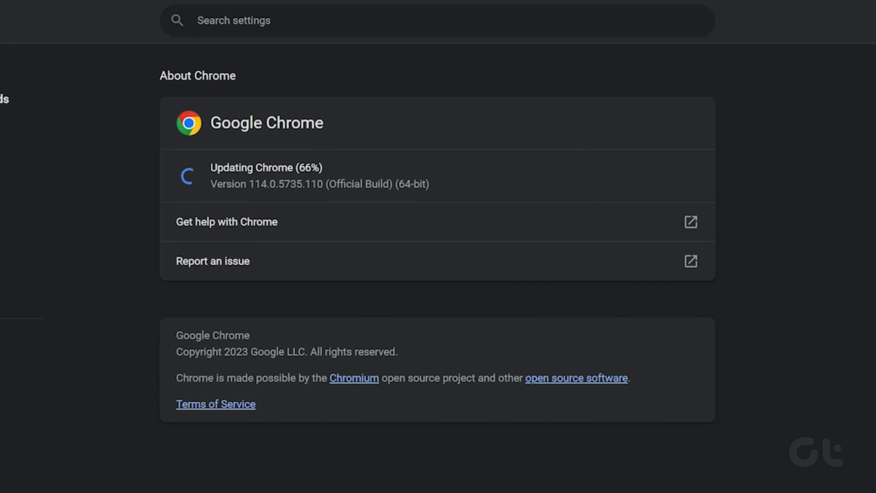
Clear browsing data from the Advanced options via More tools > Clear browsing data.
left_click(862, 39)
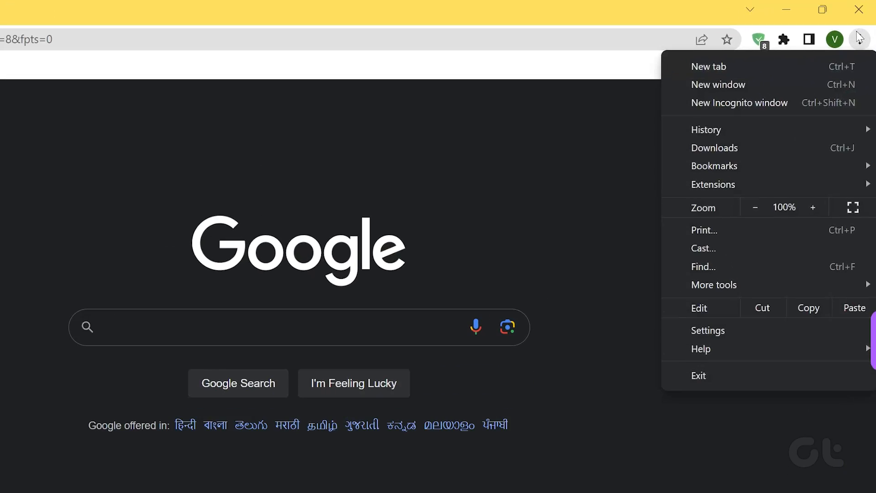
left_click(713, 284)
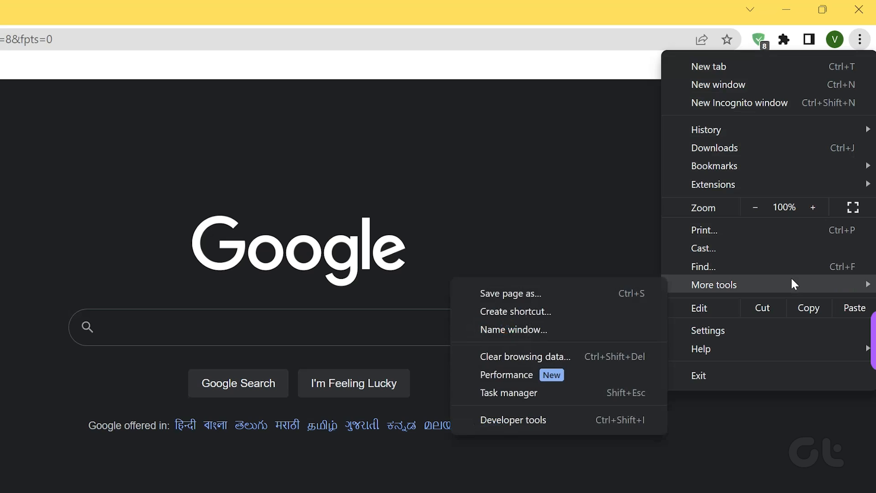
mouse_move(586, 367)
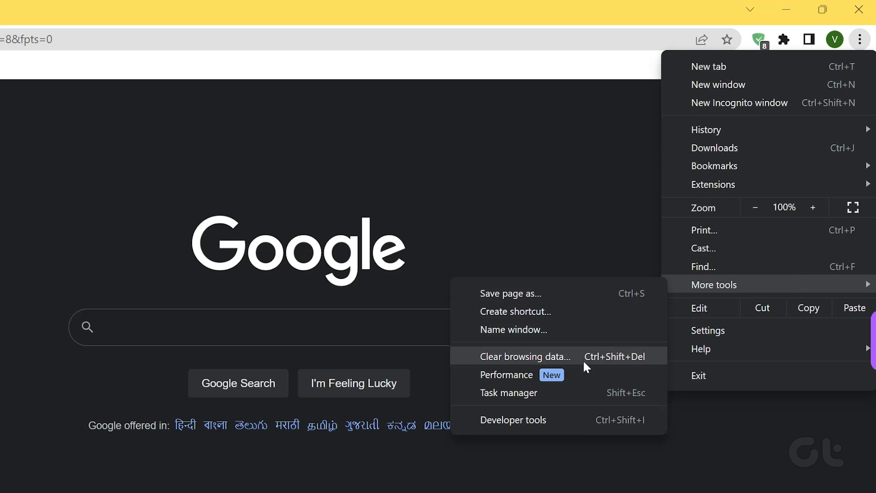
left_click(524, 356)
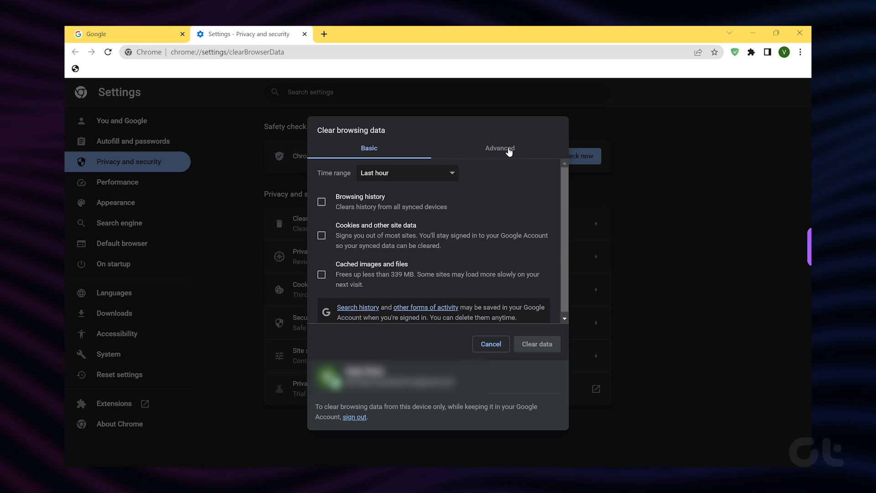
left_click(499, 148)
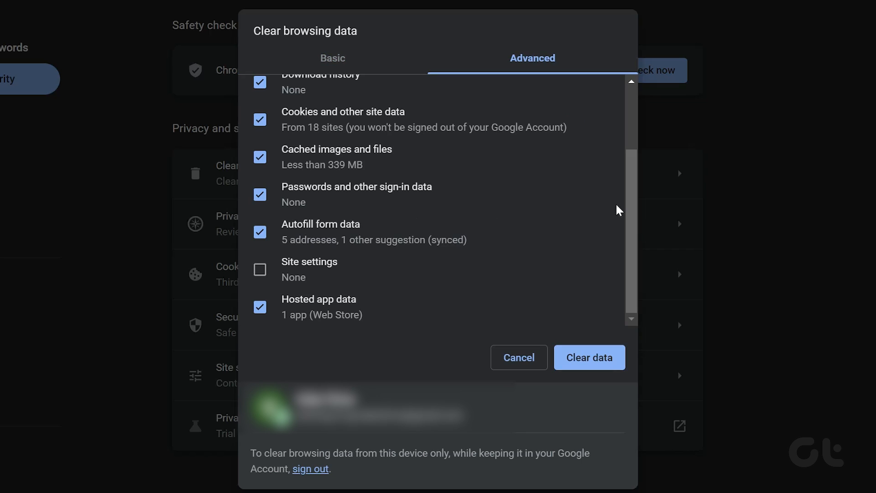
left_click(588, 357)
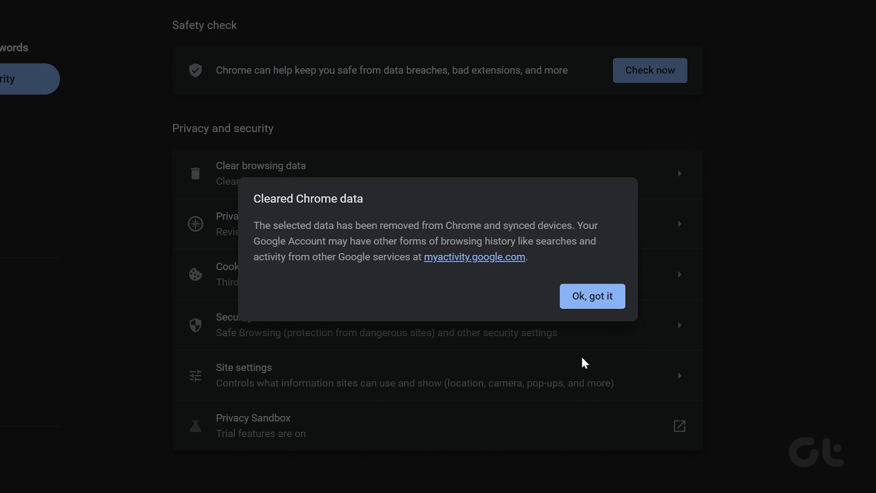
mouse_move(595, 305)
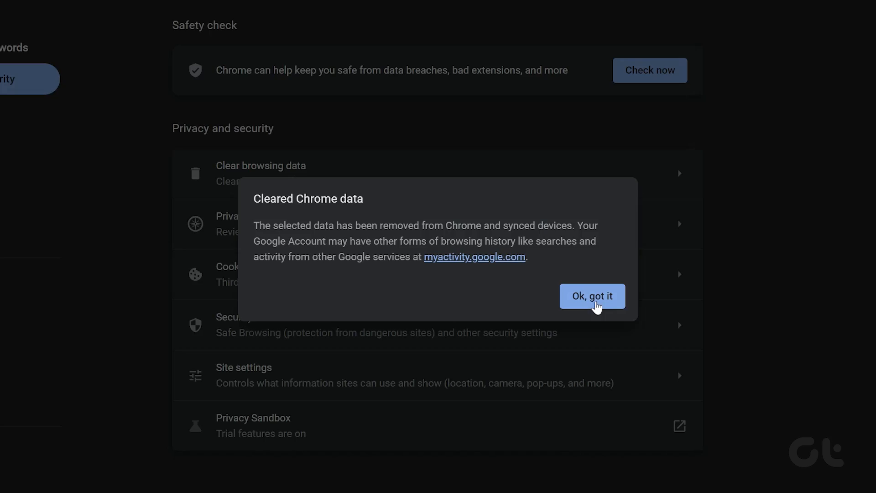
Dismiss the cleared-data confirmation and show the Extensions page with AdGuard AdBlocker and Google Docs Offline.
left_click(592, 296)
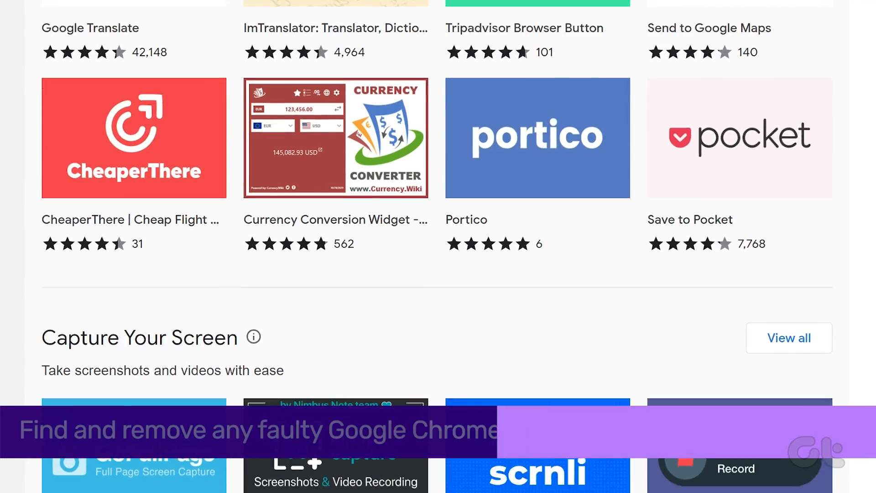
scroll("down", 3)
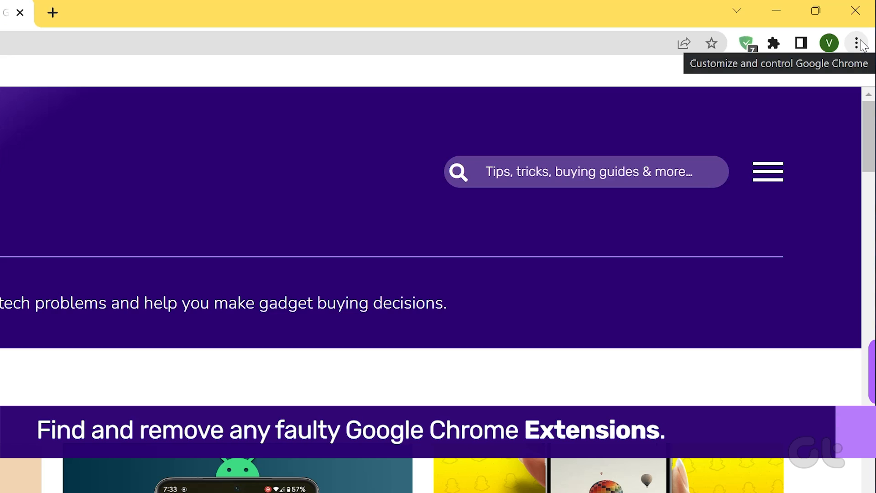
left_click(857, 43)
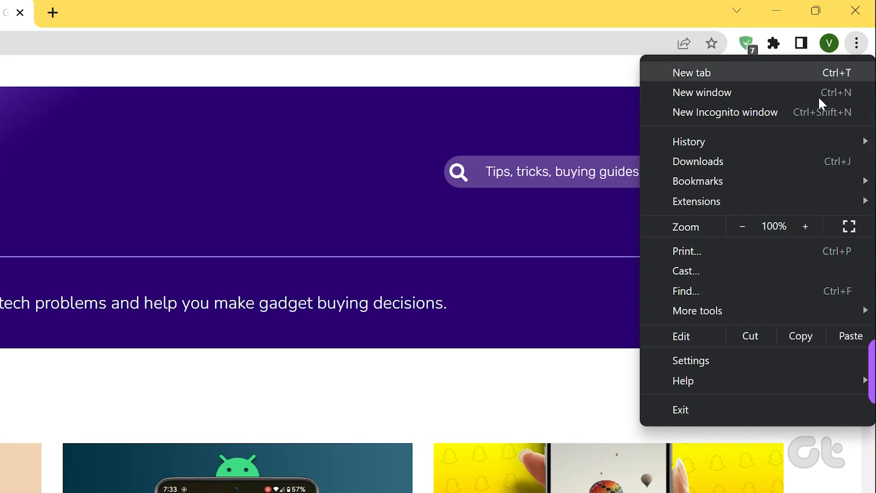
left_click(696, 201)
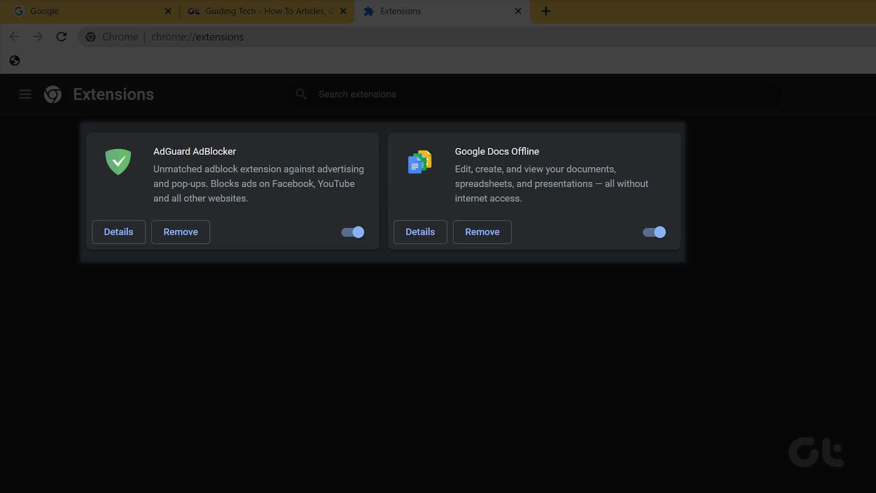
mouse_move(482, 231)
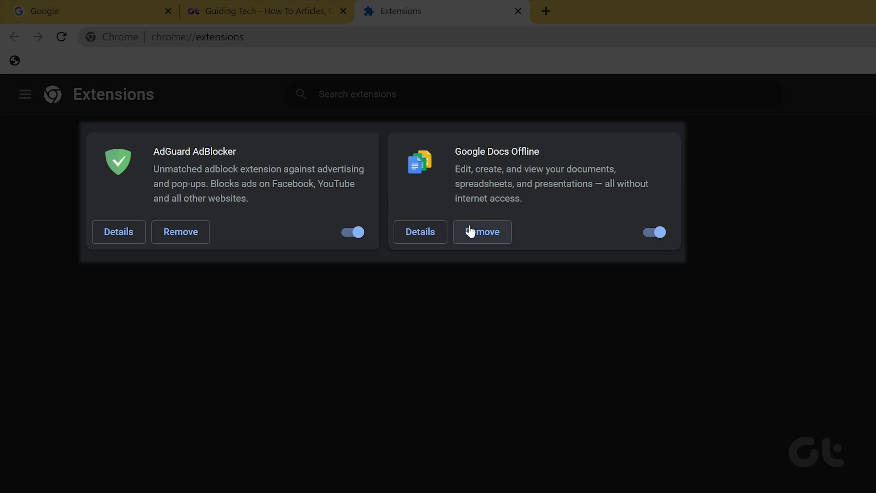
mouse_move(149, 244)
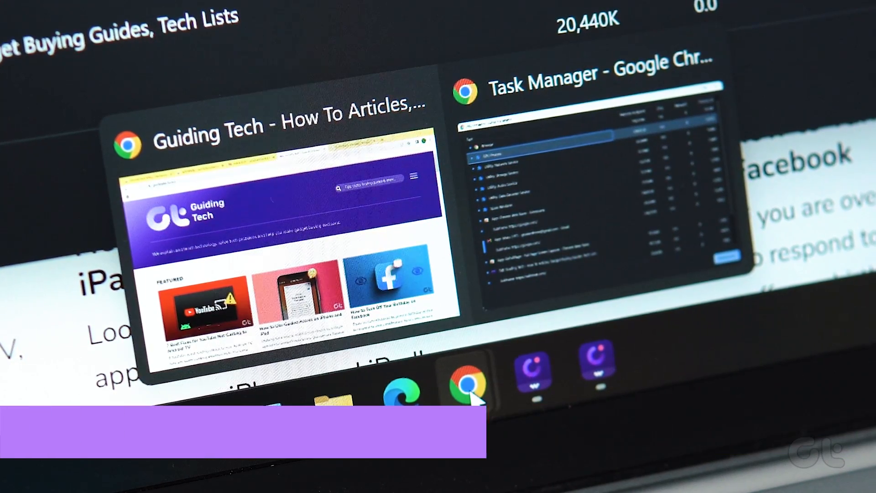
Bring up Chrome's Task Manager from the macOS Window menu listing process memory and CPU use.
left_click(285, 229)
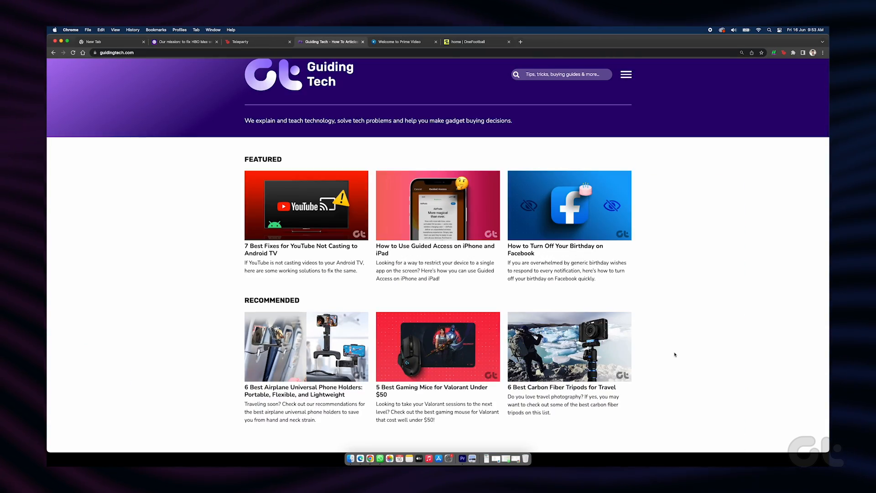
scroll("down", 3)
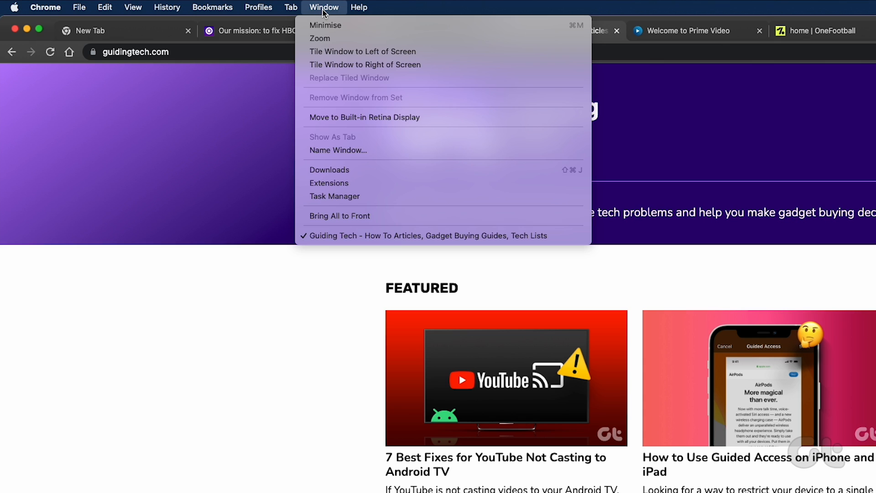
mouse_move(334, 196)
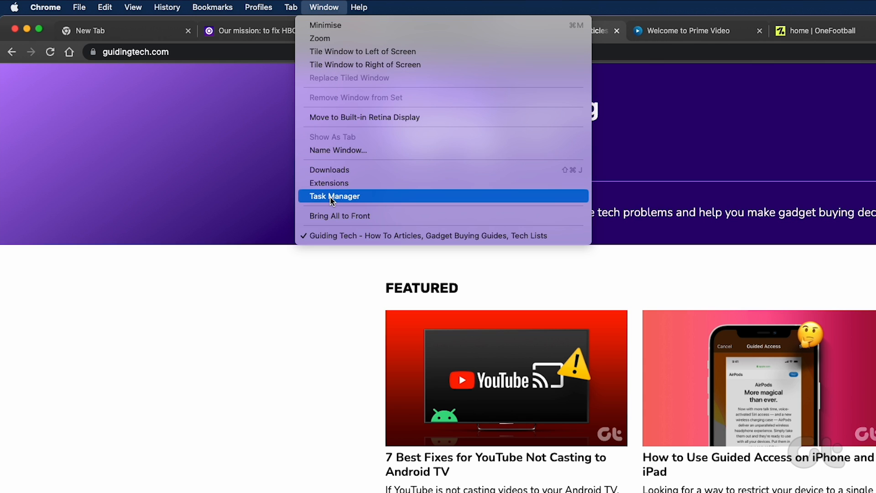
left_click(334, 196)
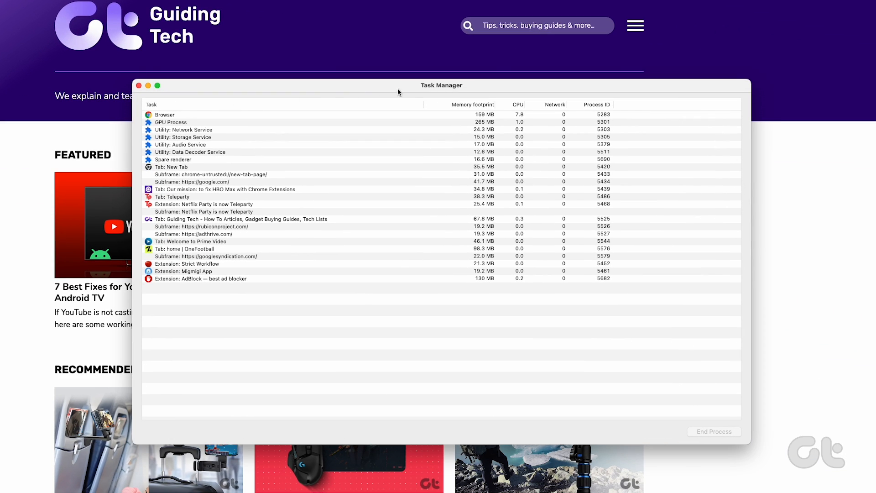
left_click(138, 85)
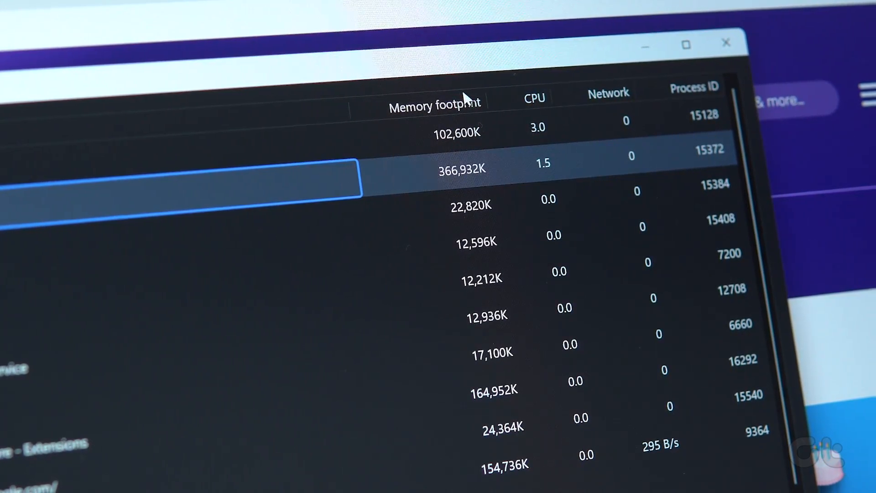
left_click(438, 106)
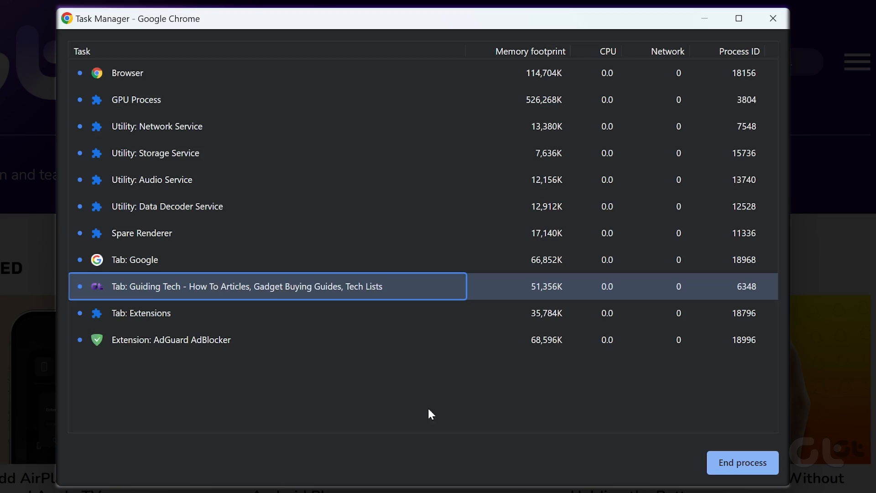
mouse_move(441, 233)
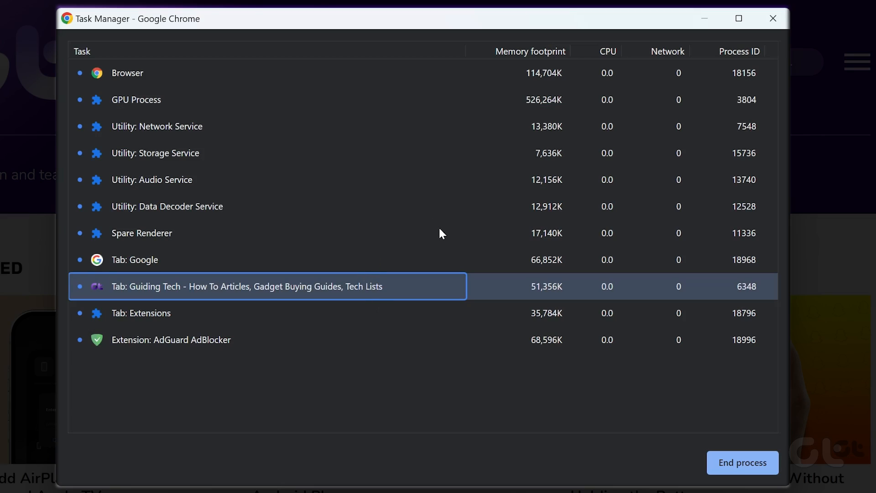
mouse_move(450, 332)
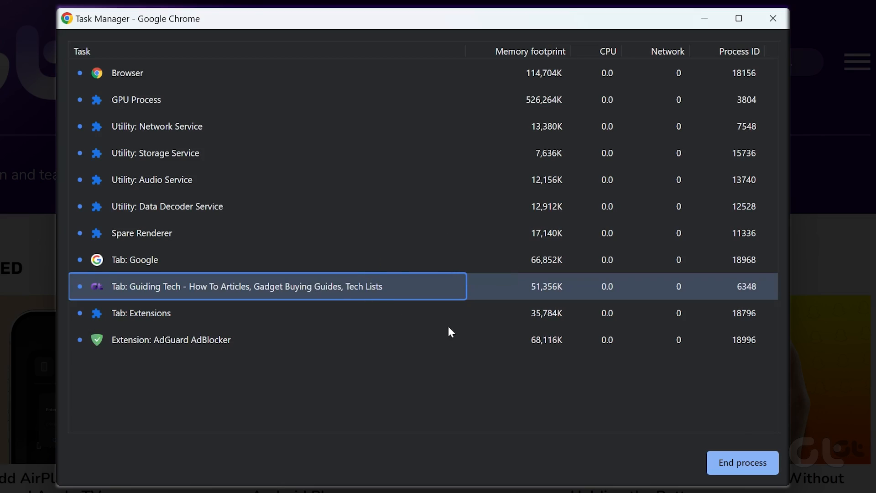
left_click(743, 462)
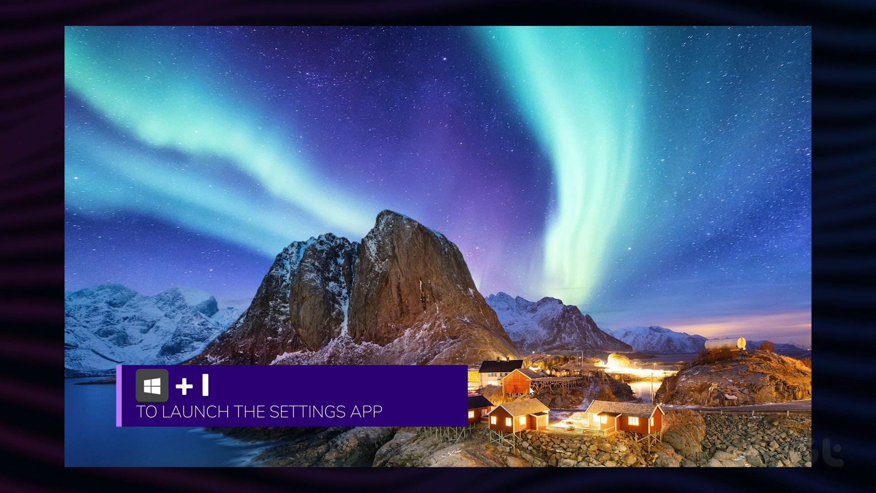
Launch Windows Settings with Windows+I onto its System page.
key("win+i")
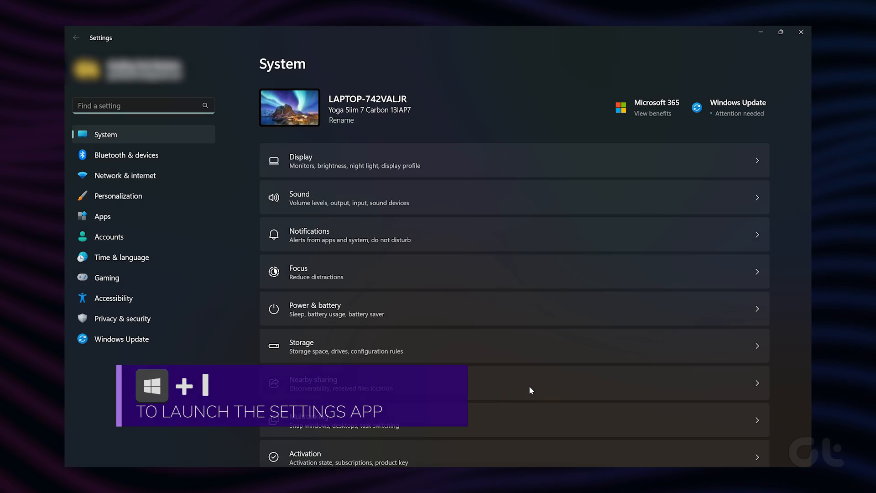
left_click(102, 216)
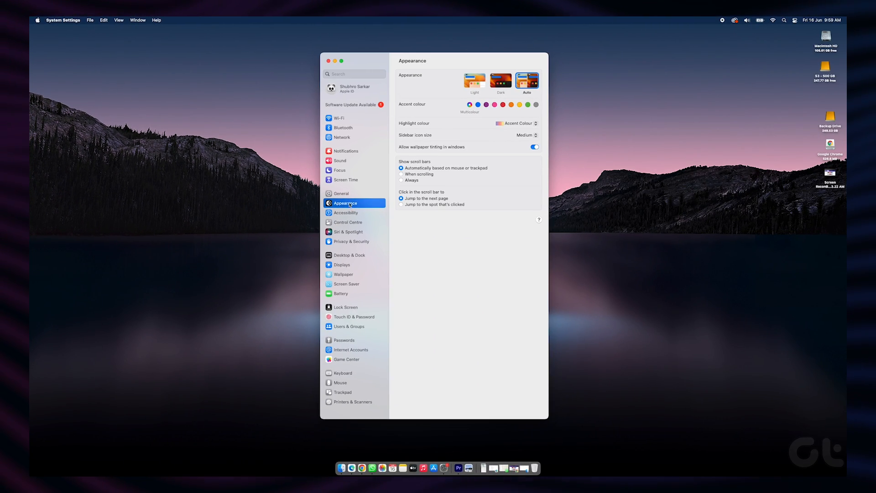
Go to General > Login Items in macOS System Settings to review startup apps.
left_click(341, 194)
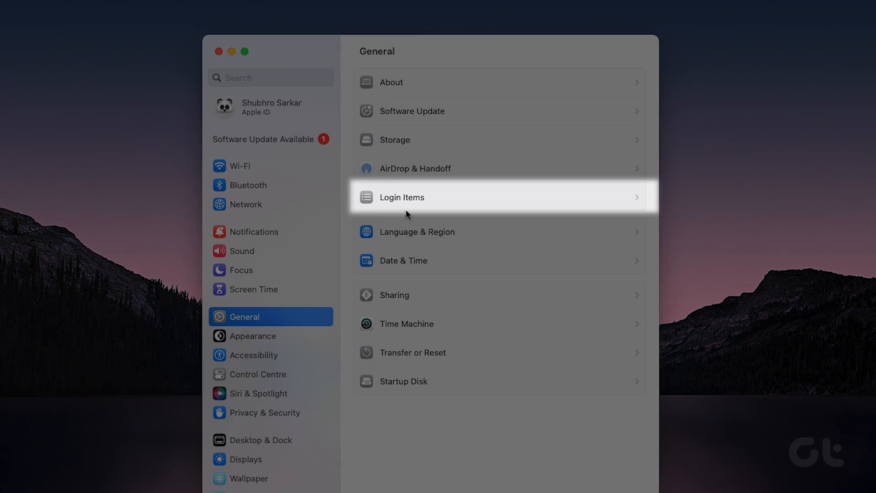
left_click(401, 196)
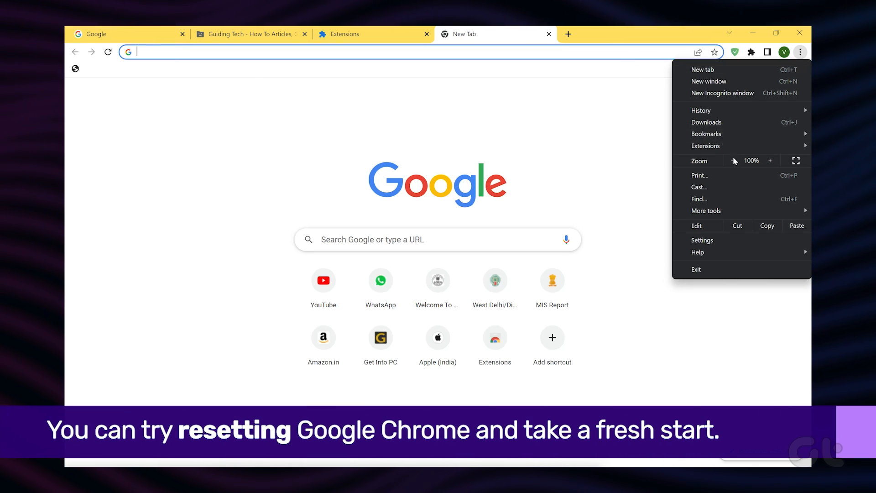
Restore Chrome's settings to original defaults from Reset settings and confirm the reset.
left_click(702, 240)
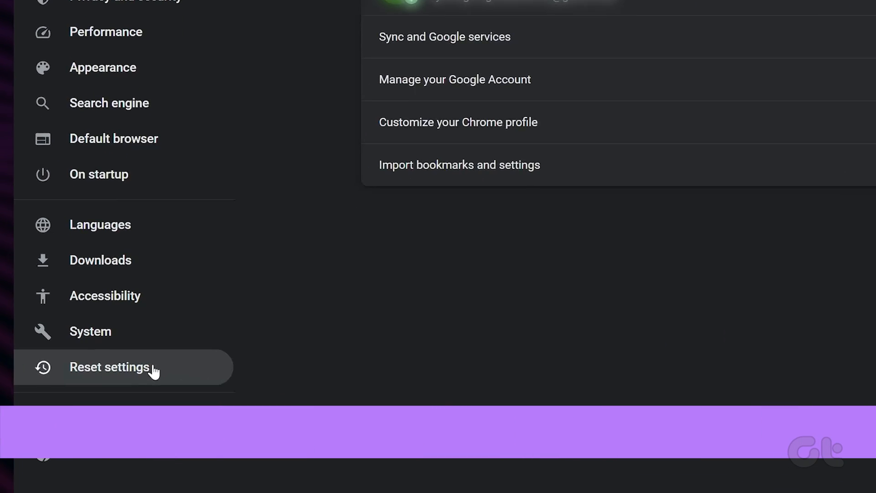
left_click(123, 367)
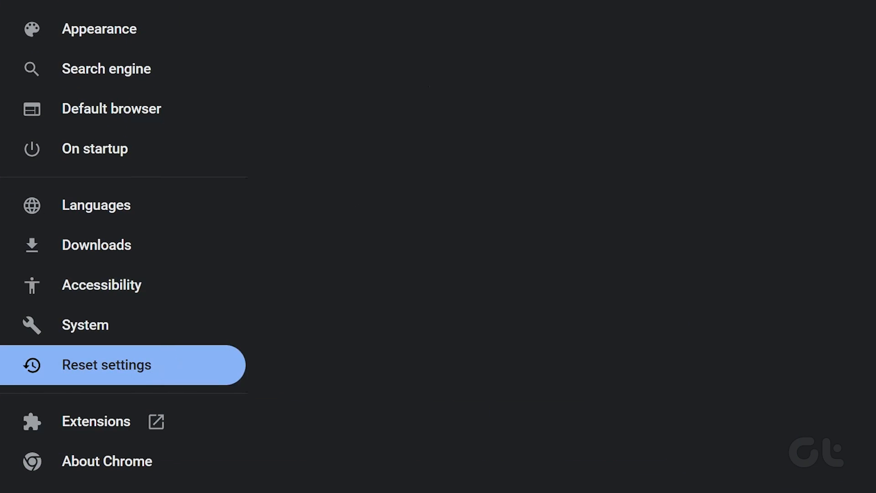
left_click(106, 365)
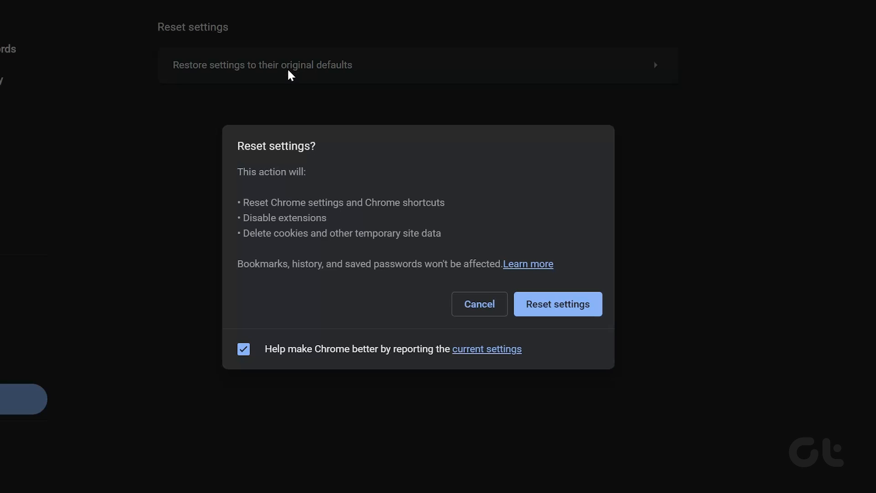
mouse_move(539, 268)
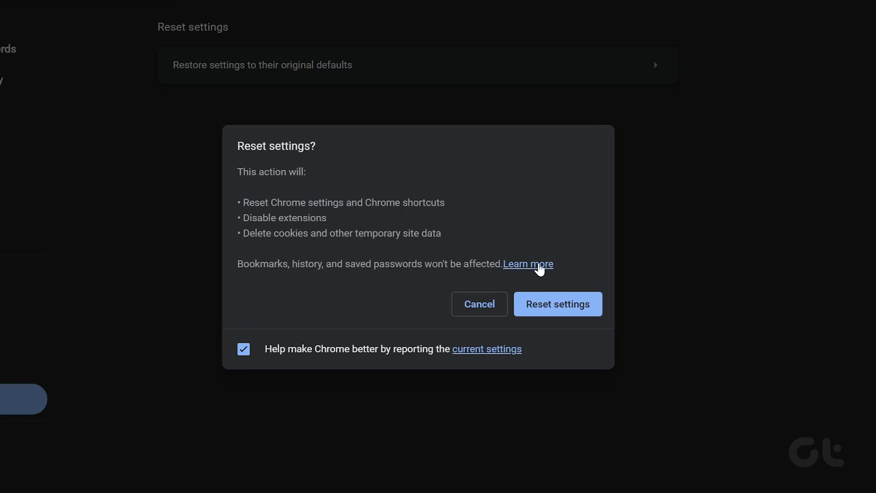
left_click(557, 304)
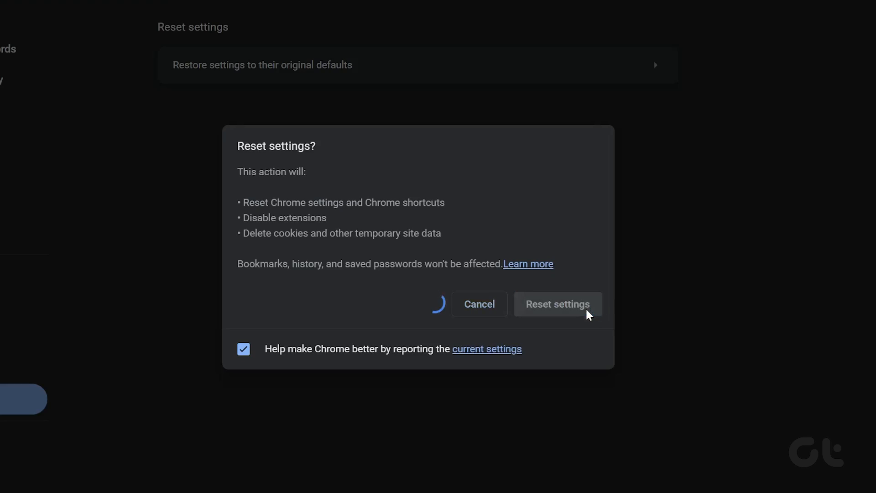